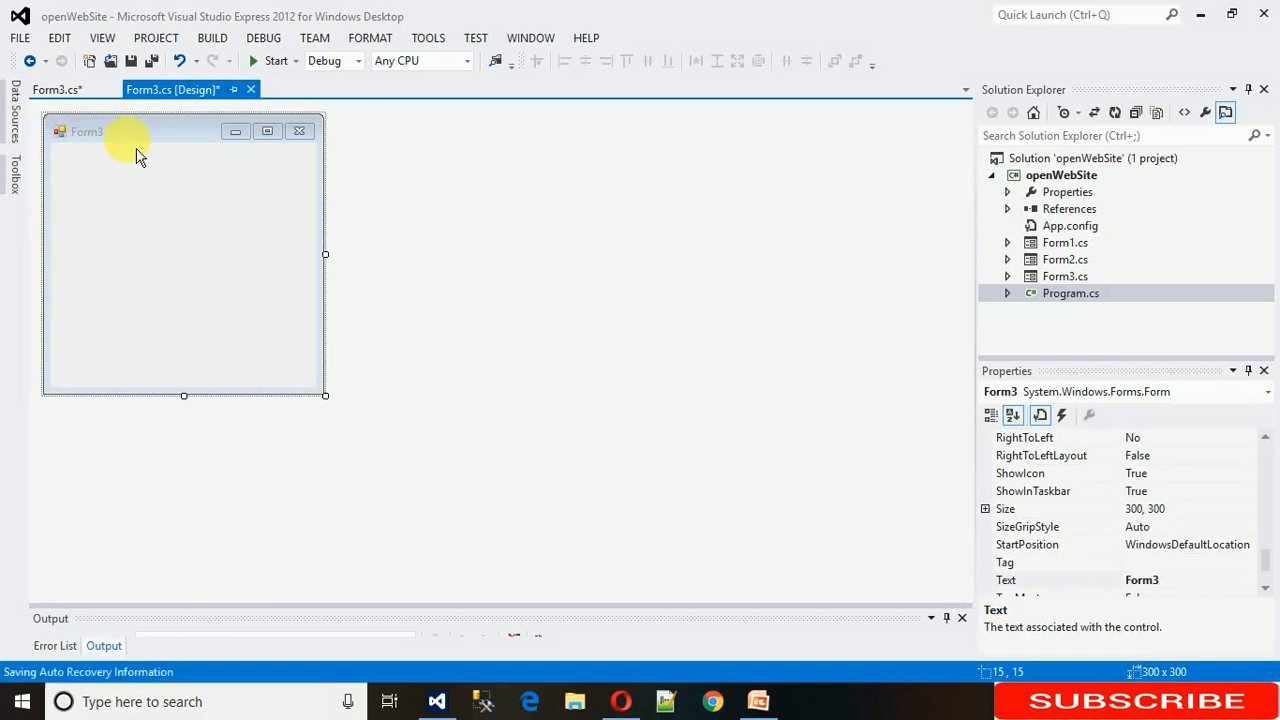
- Find TextBox in the Toolbox under All Windows Forms and drop it onto Form3
click(14, 180)
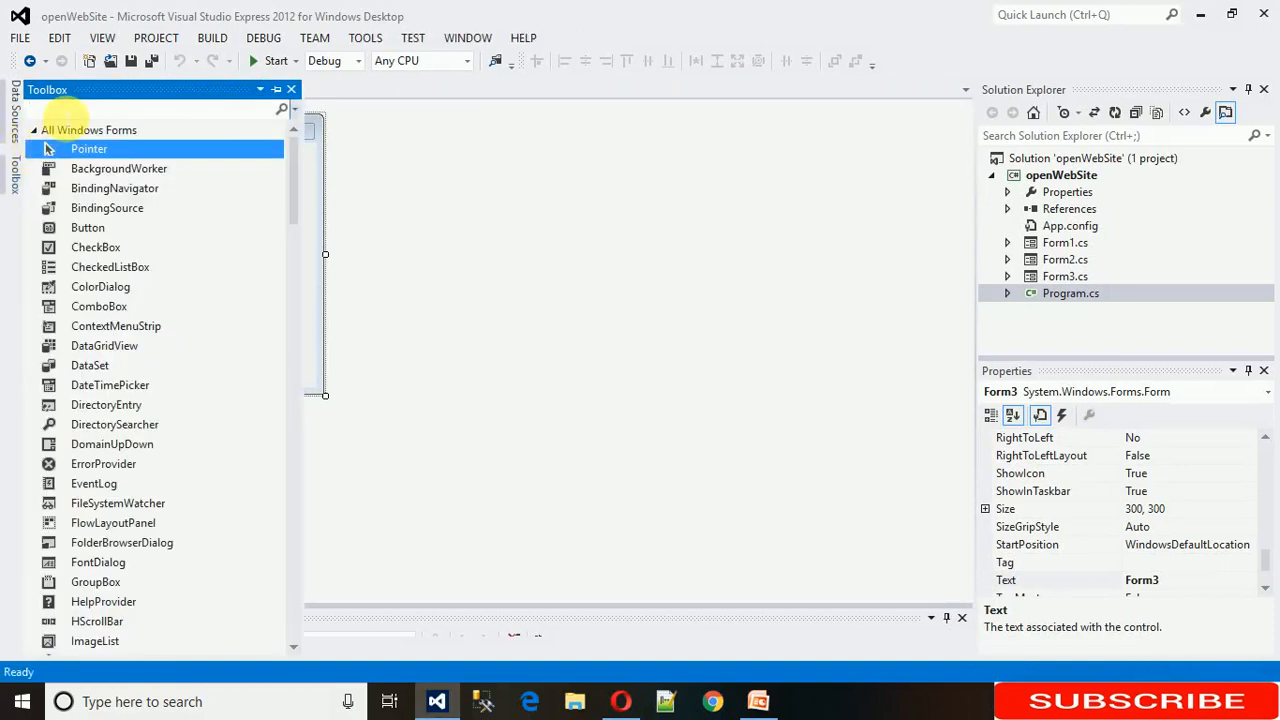
text(tex)
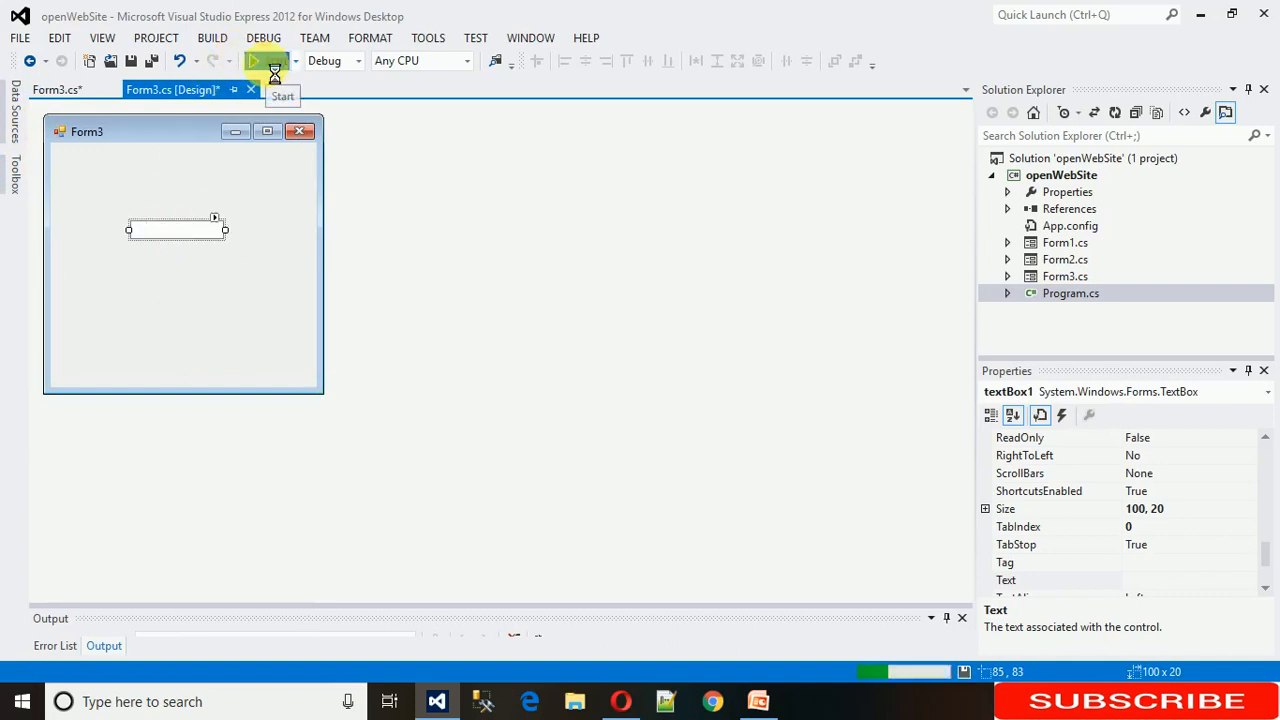
click(256, 60)
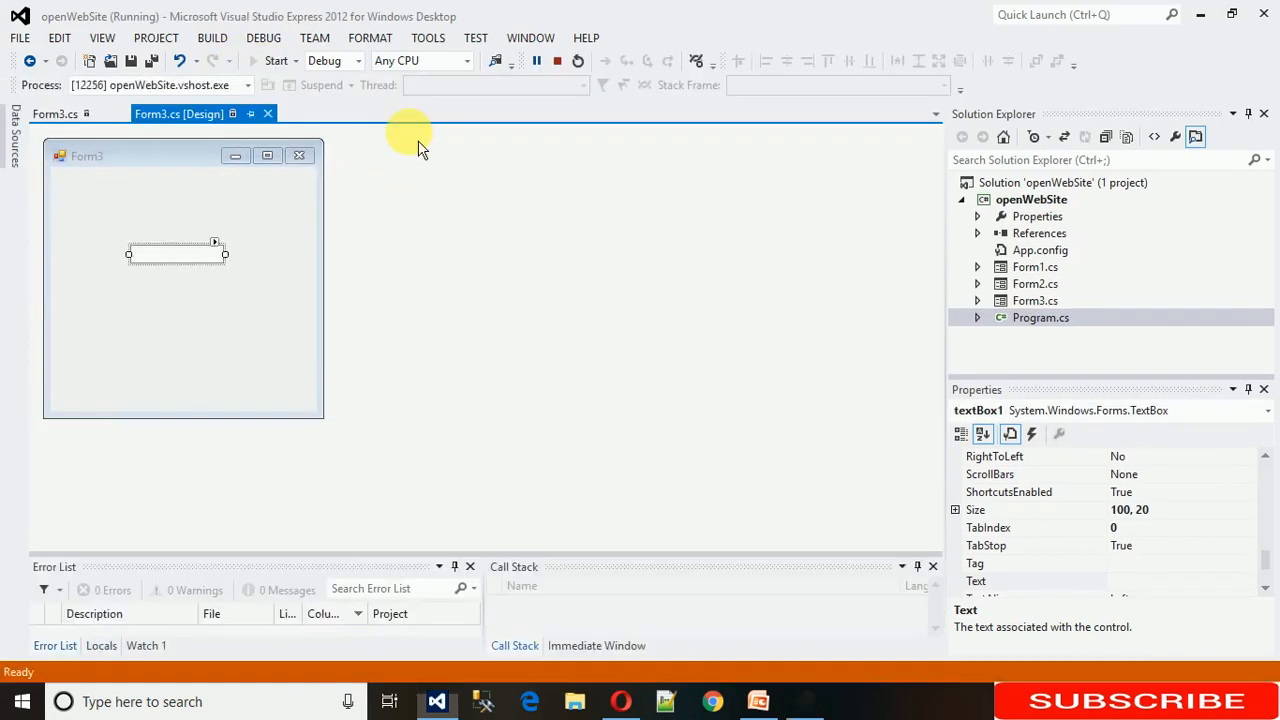
text(dsfsafsafdsdf)
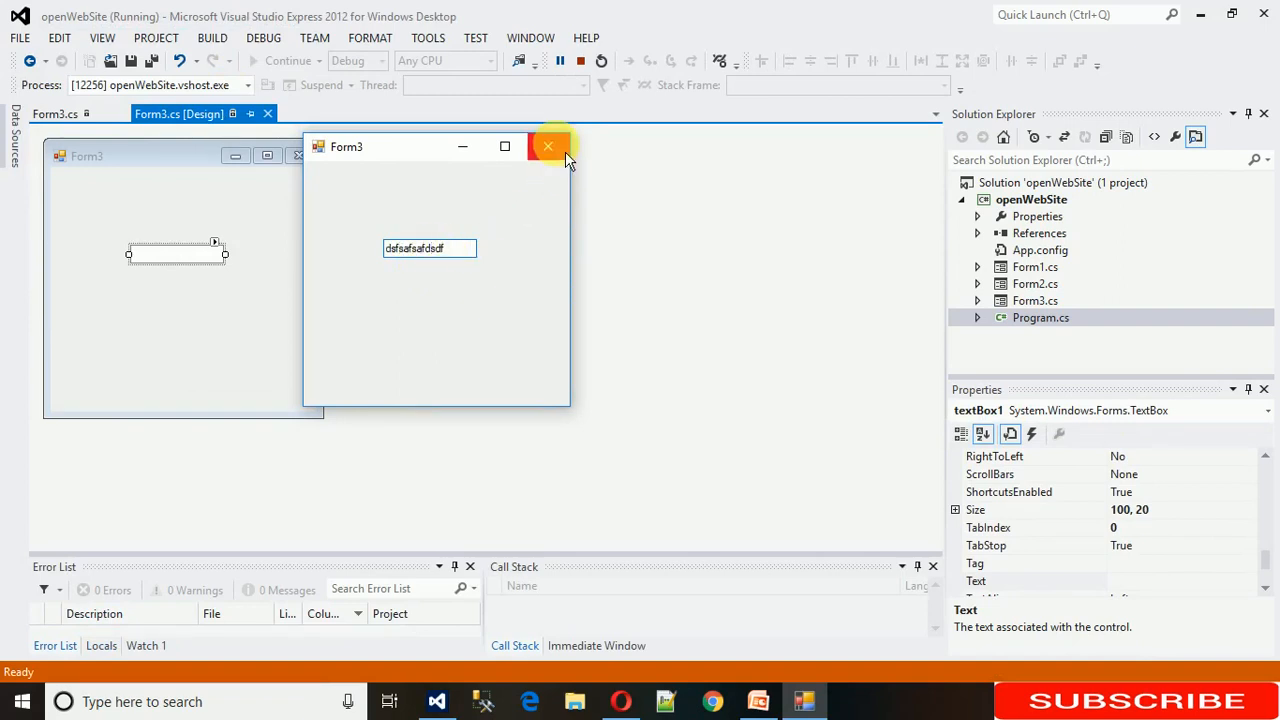
click(548, 148)
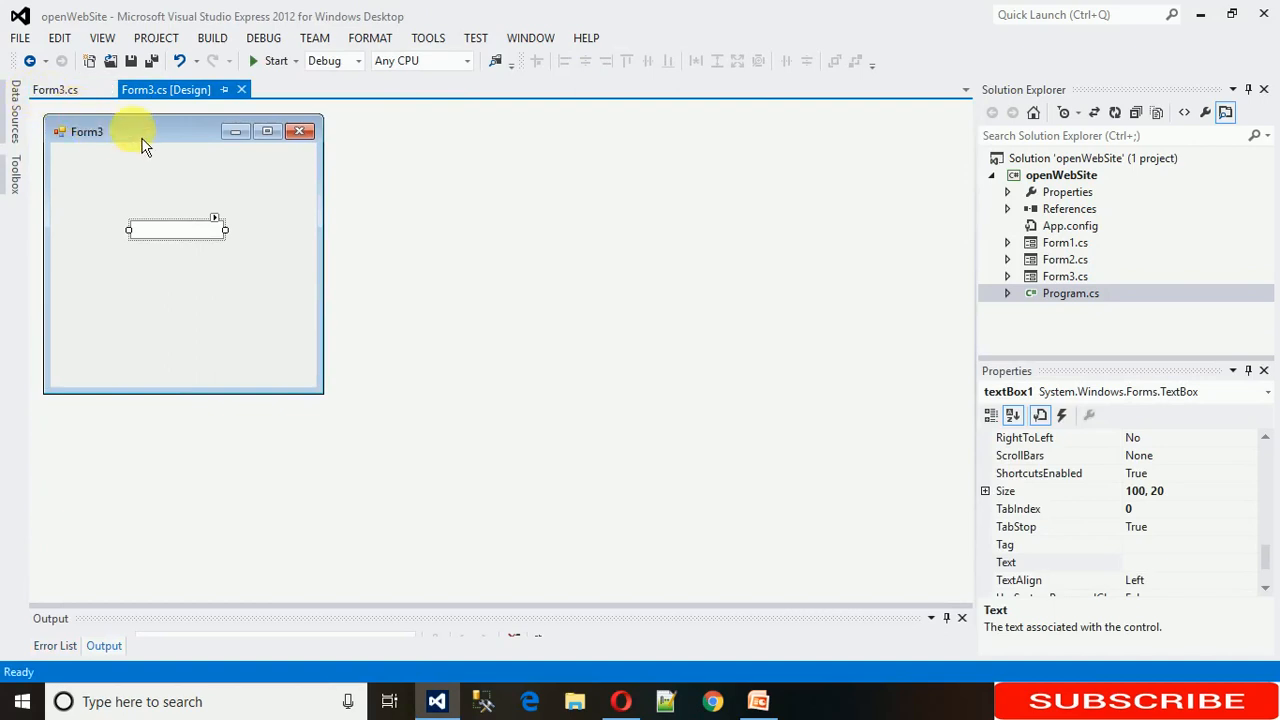
mouse_move(156, 148)
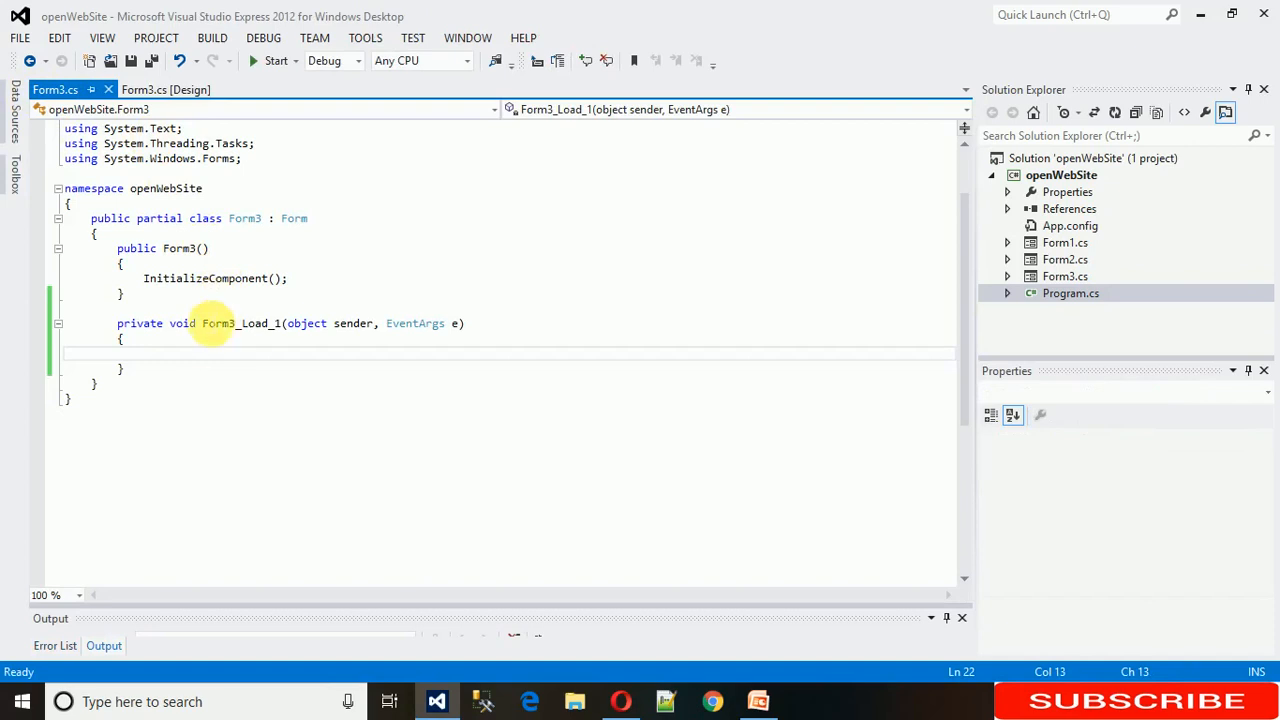
- Write textBox1.Text("Good morning"); inside Form3_Load_1 and save the file
text(t)
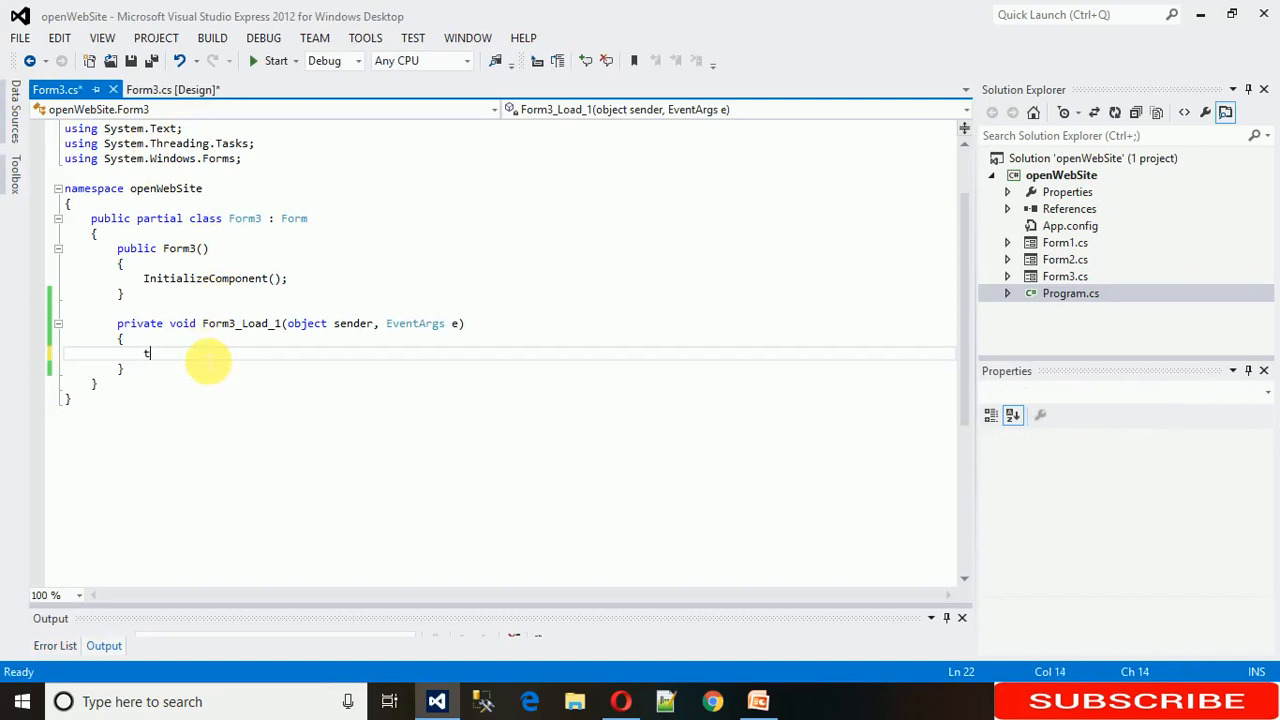
text(extBox1.)
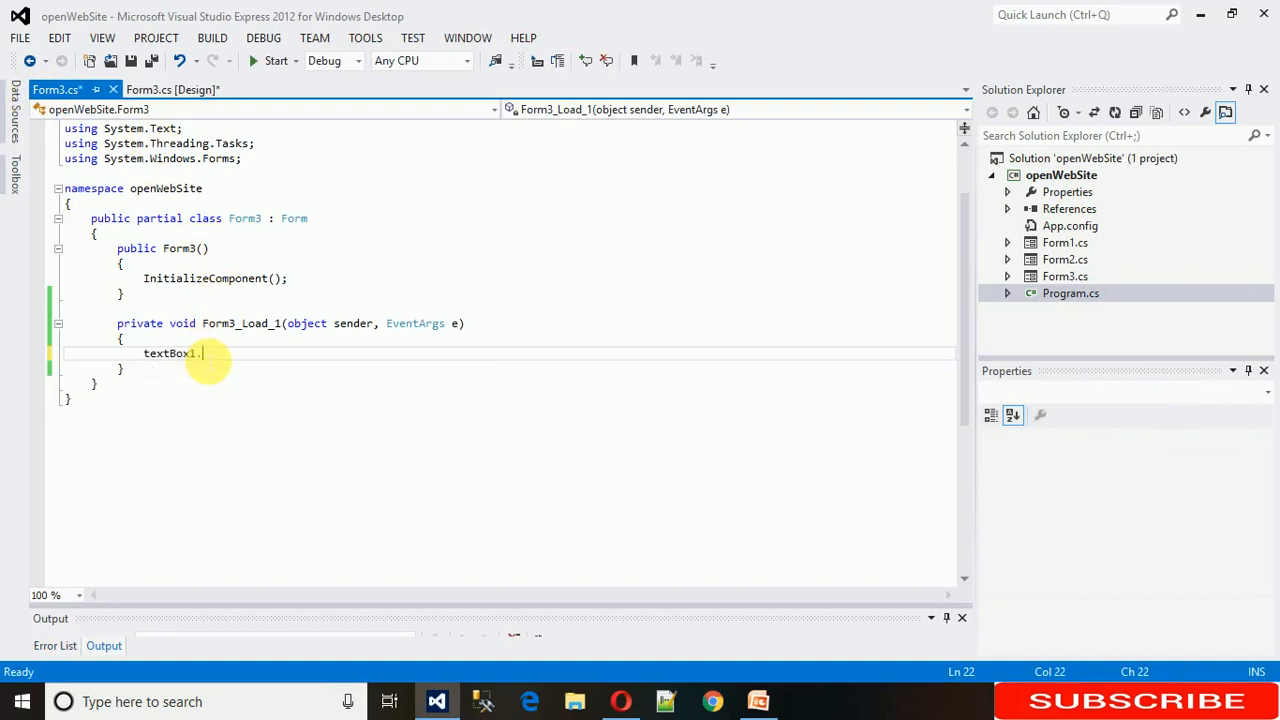
text(Text()
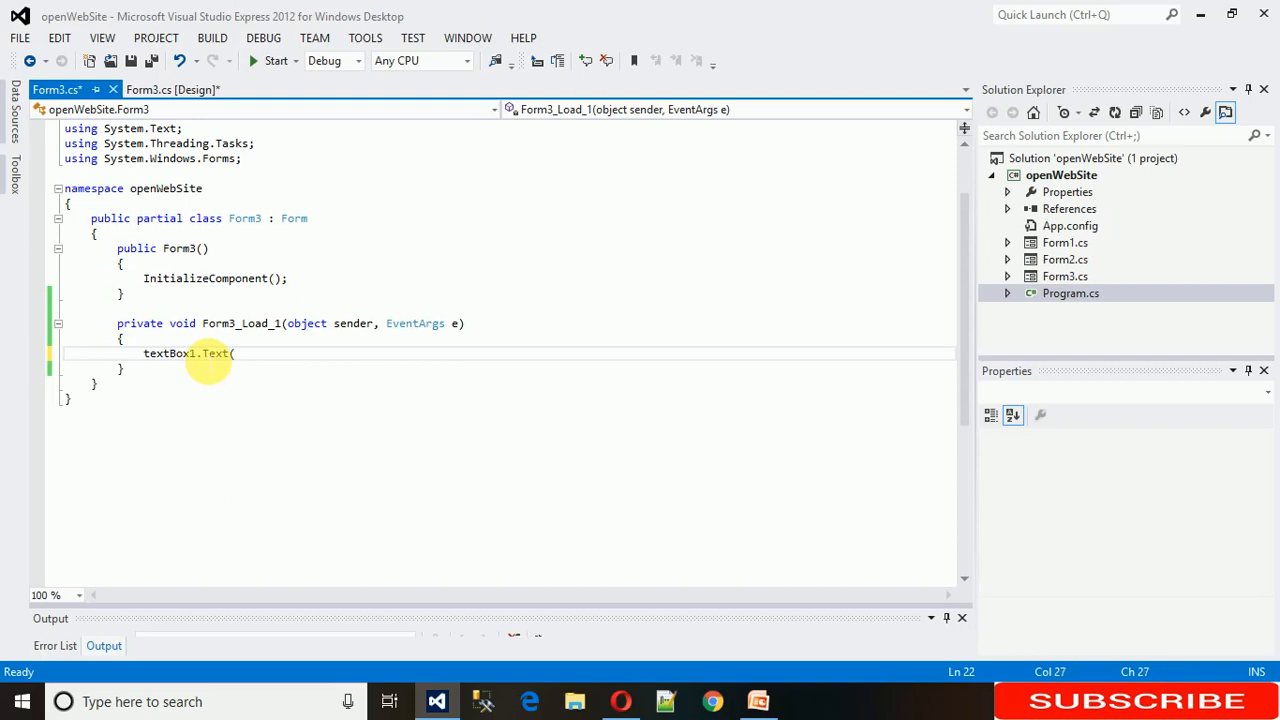
text("")
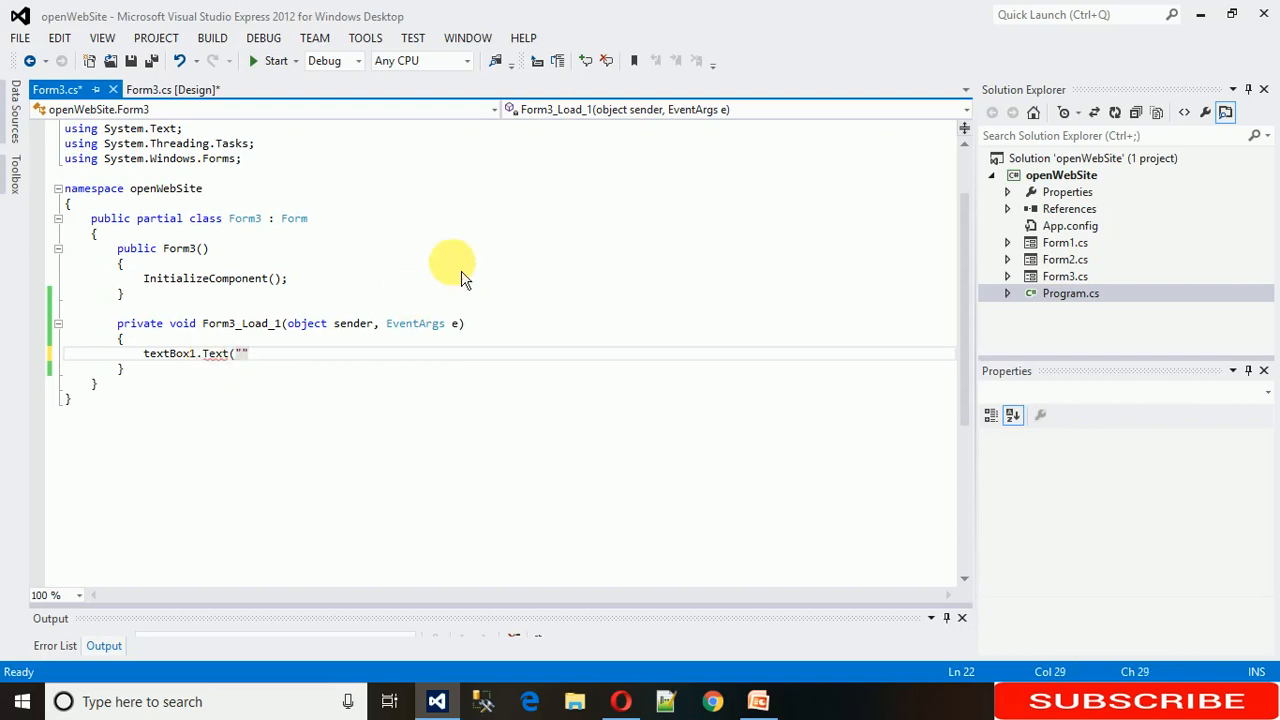
text();)
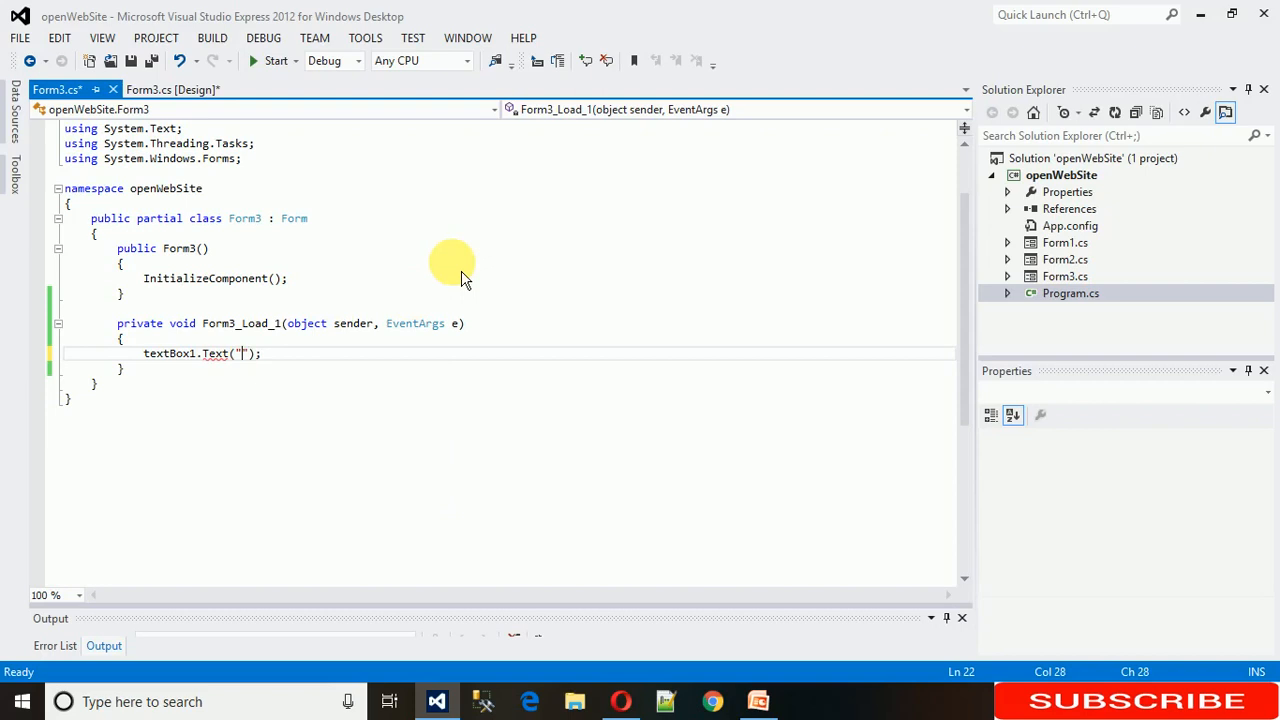
text(")
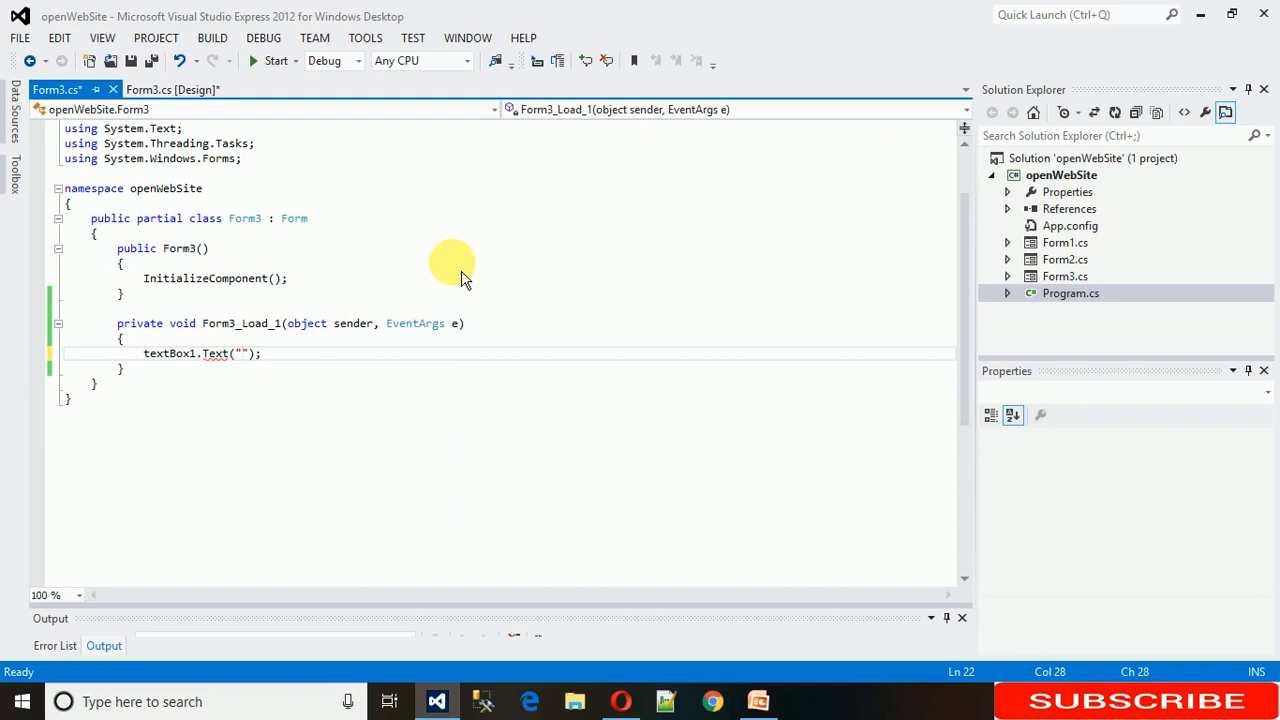
text(Good morning)
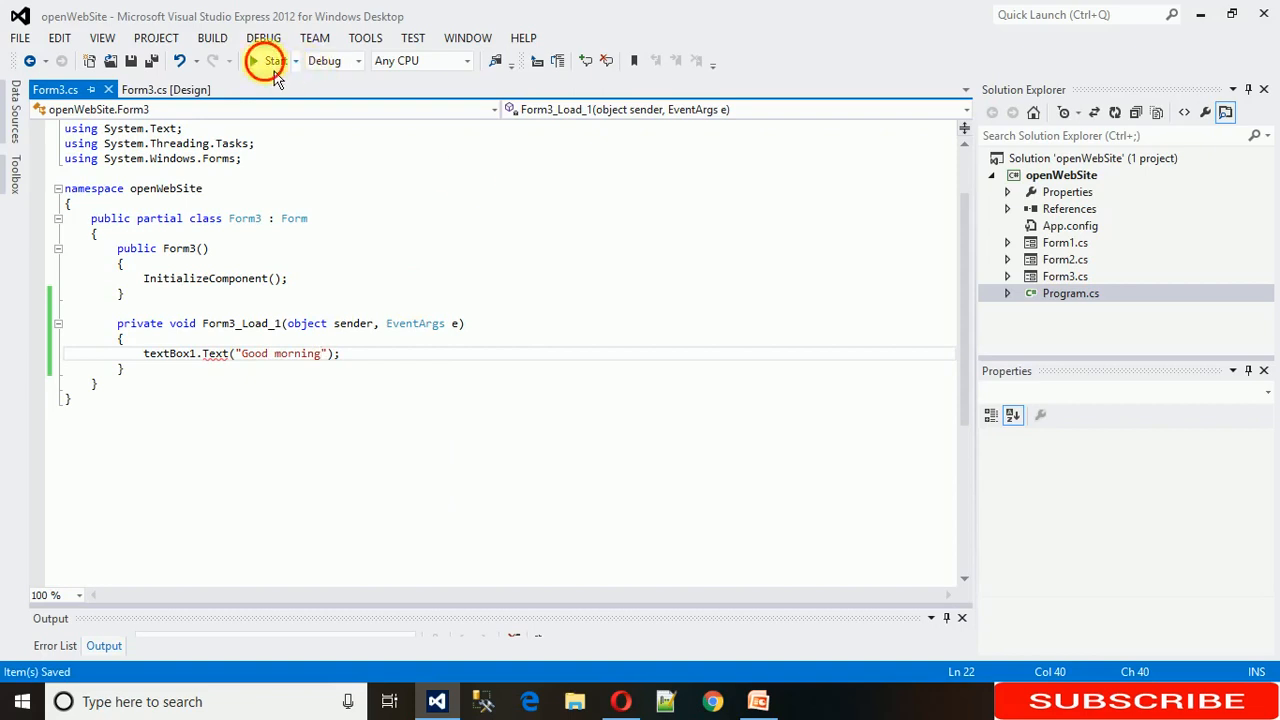
- After a failed build attempt, correct the line to textBox1.Text = "Good morning";
click(268, 60)
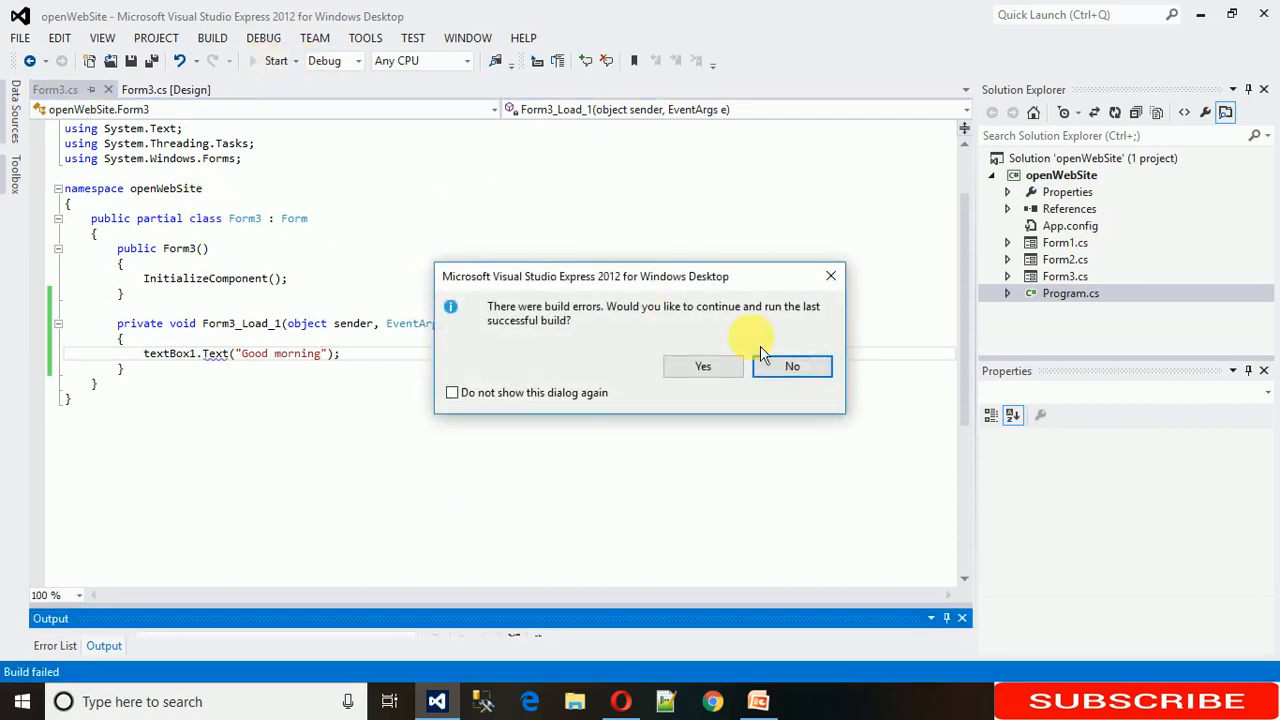
click(792, 366)
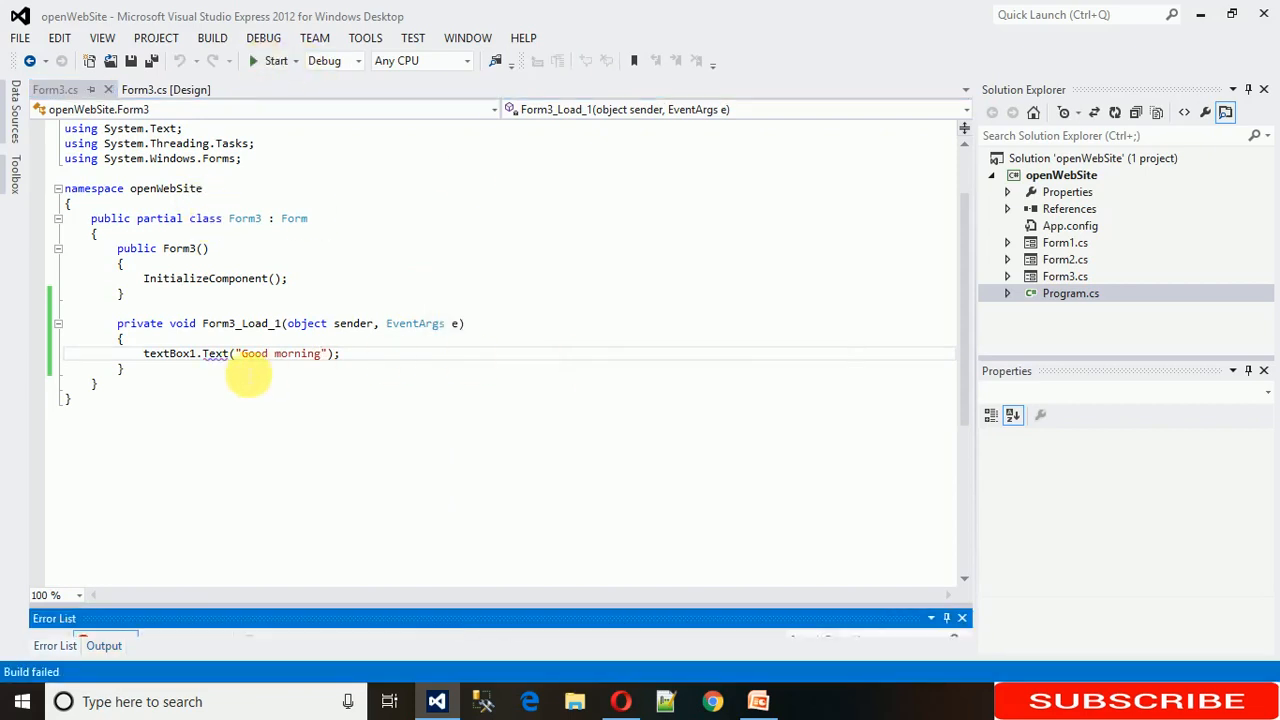
mouse_move(216, 352)
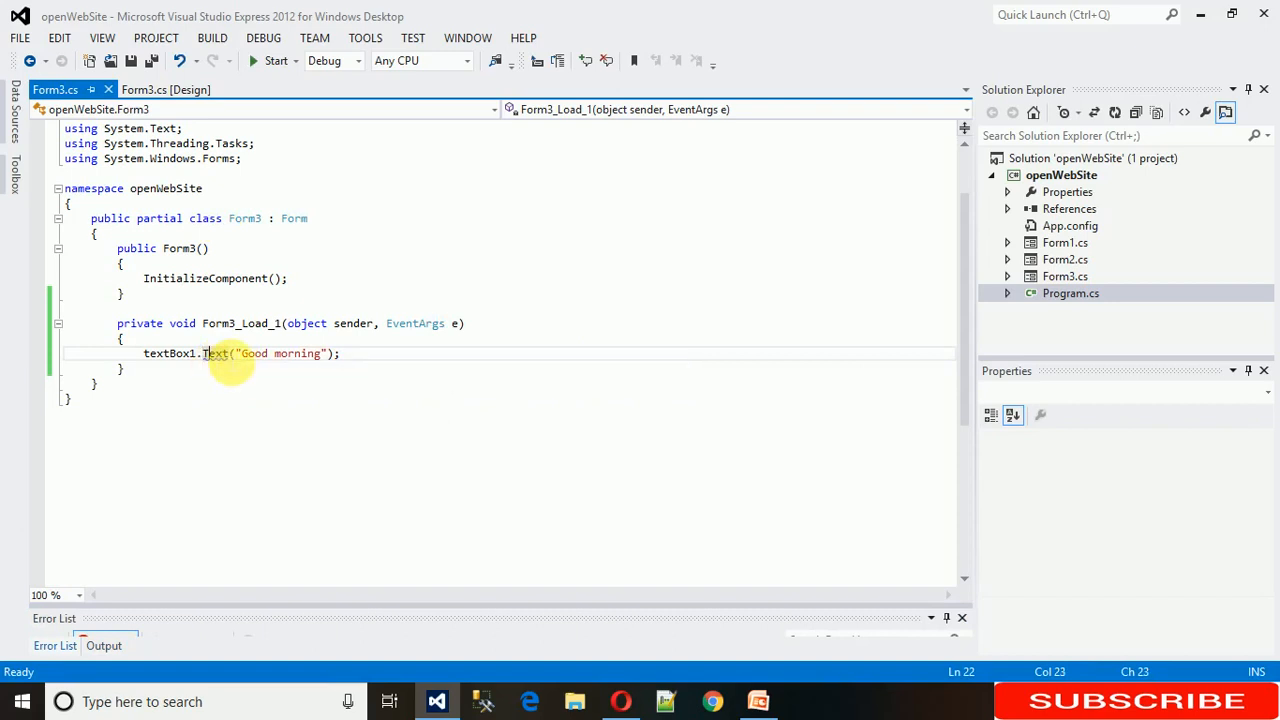
mouse_move(216, 352)
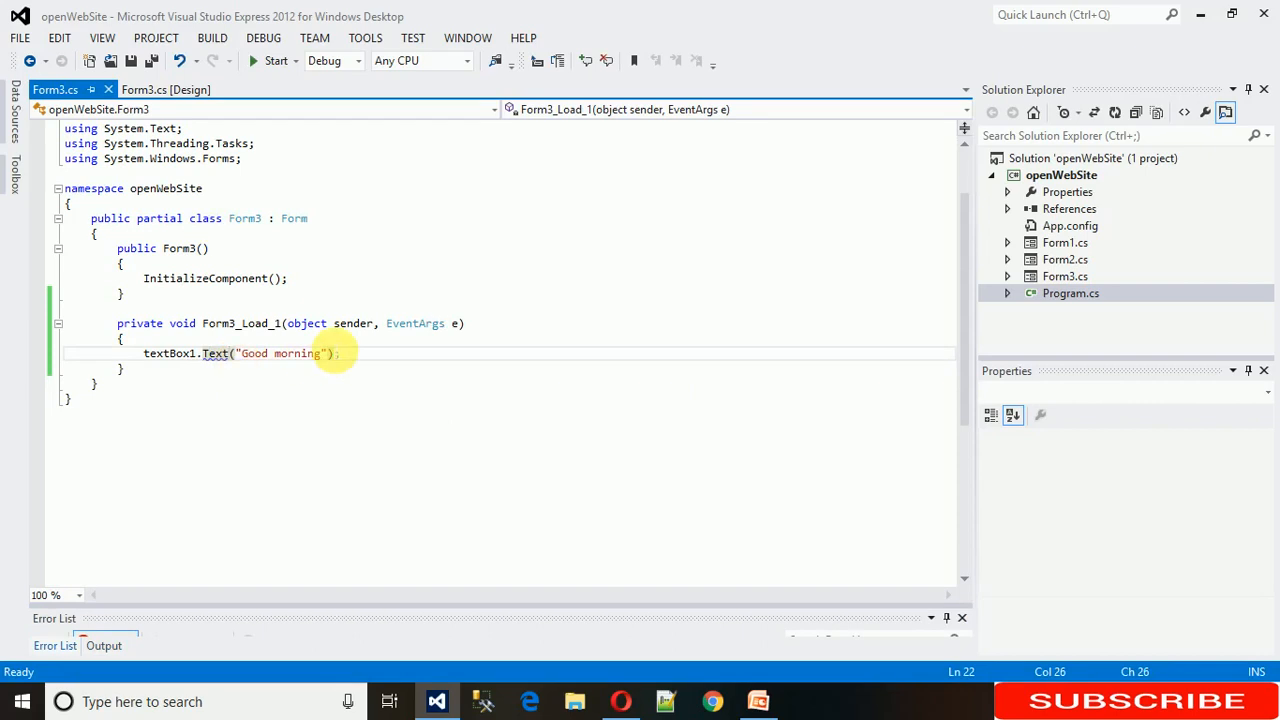
text(=)
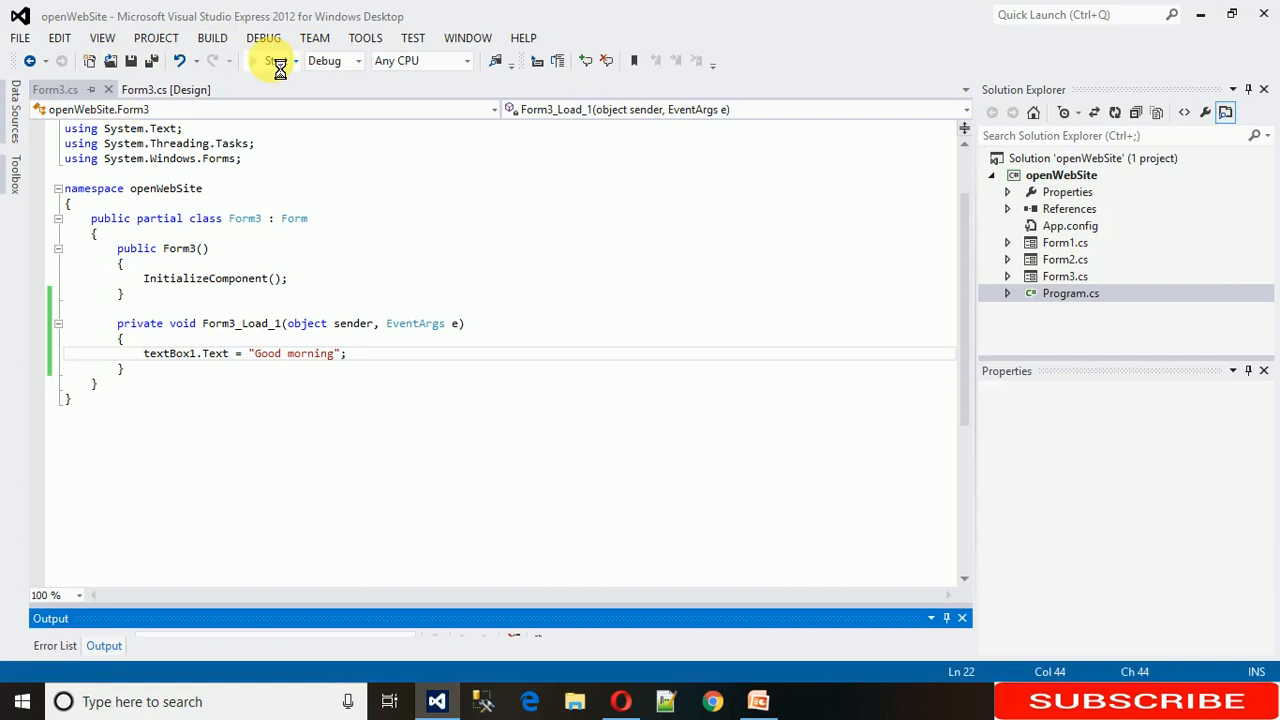
click(268, 60)
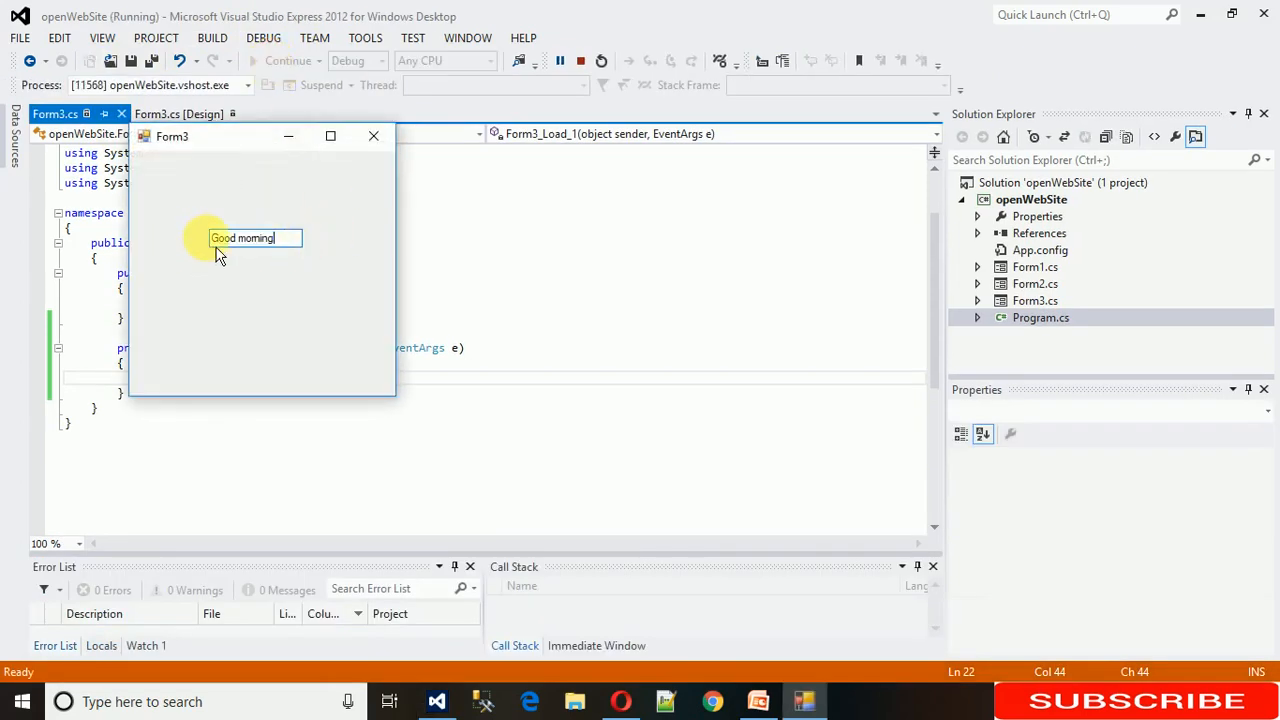
text(sdf)
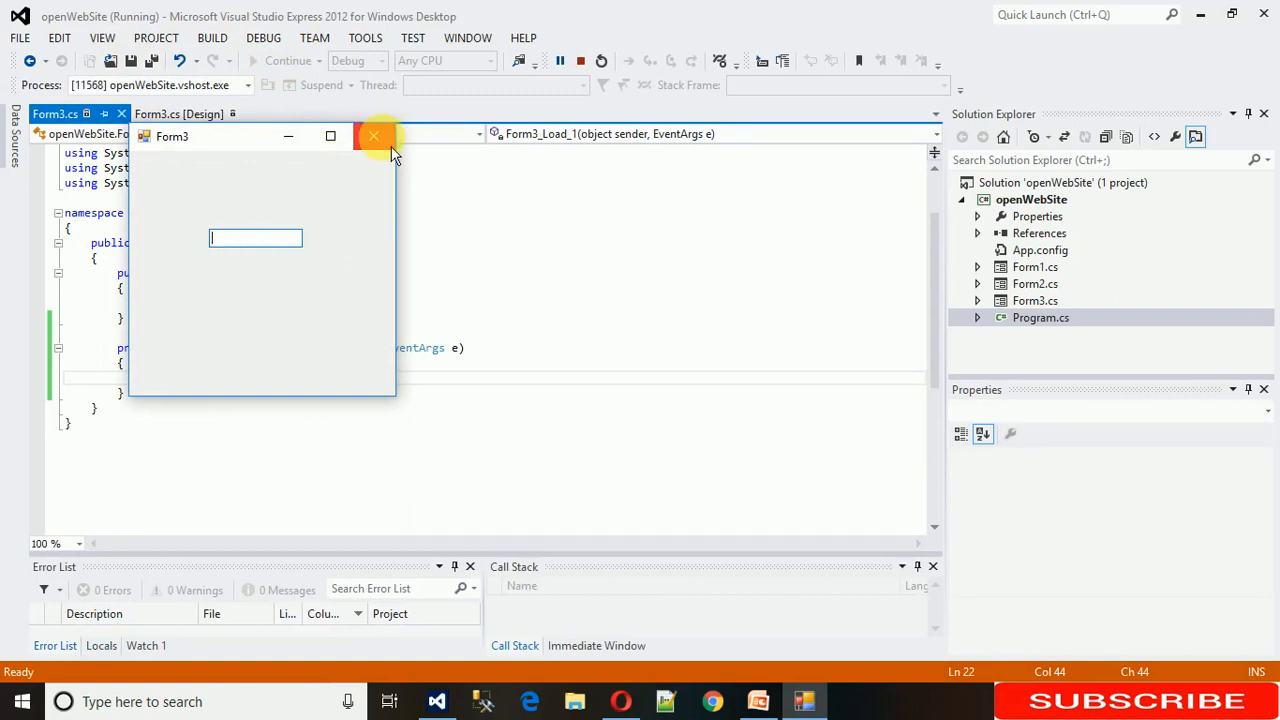
click(374, 136)
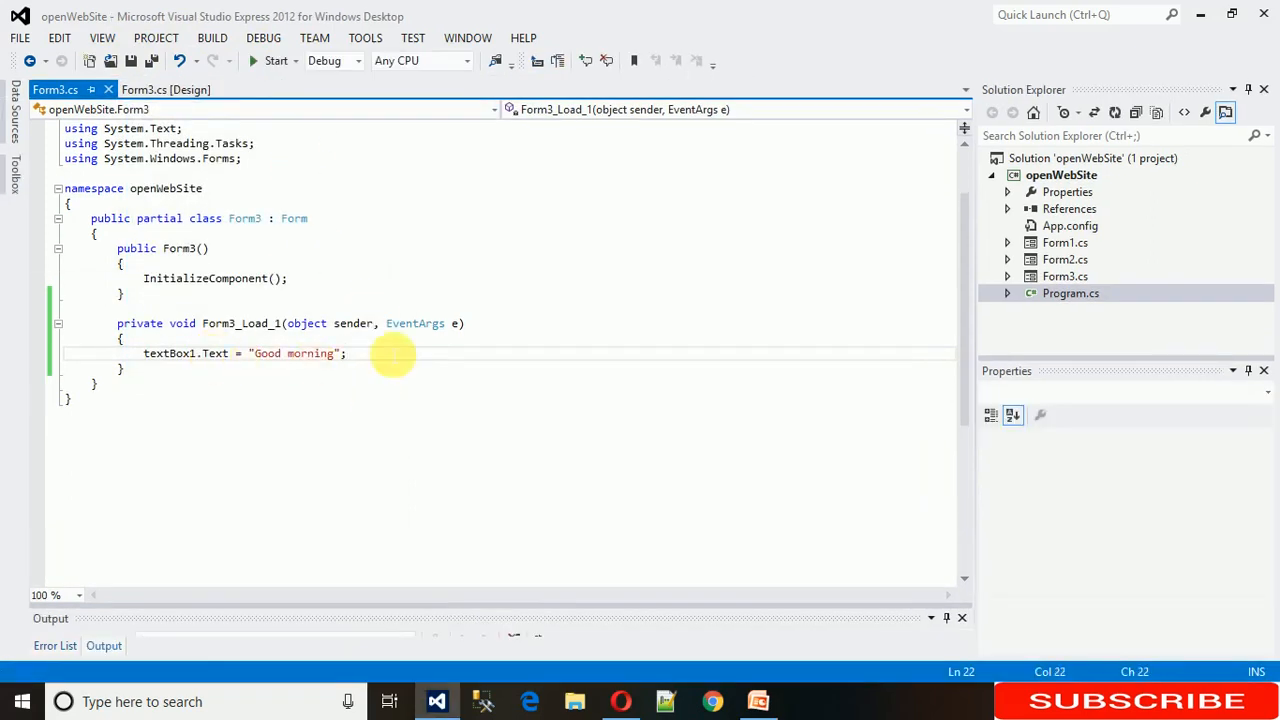
- Add textBox1.ReadOnly = true; on a new line below the Text assignment
key(enter)
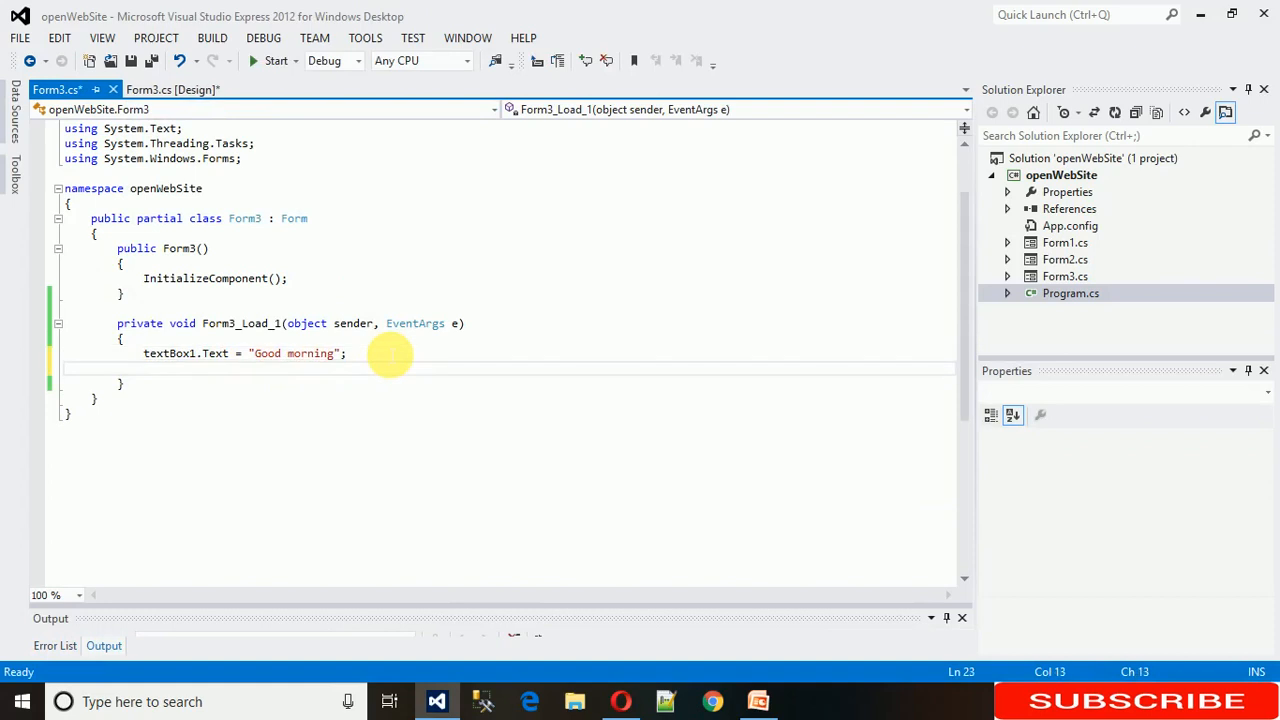
text(textBox1.)
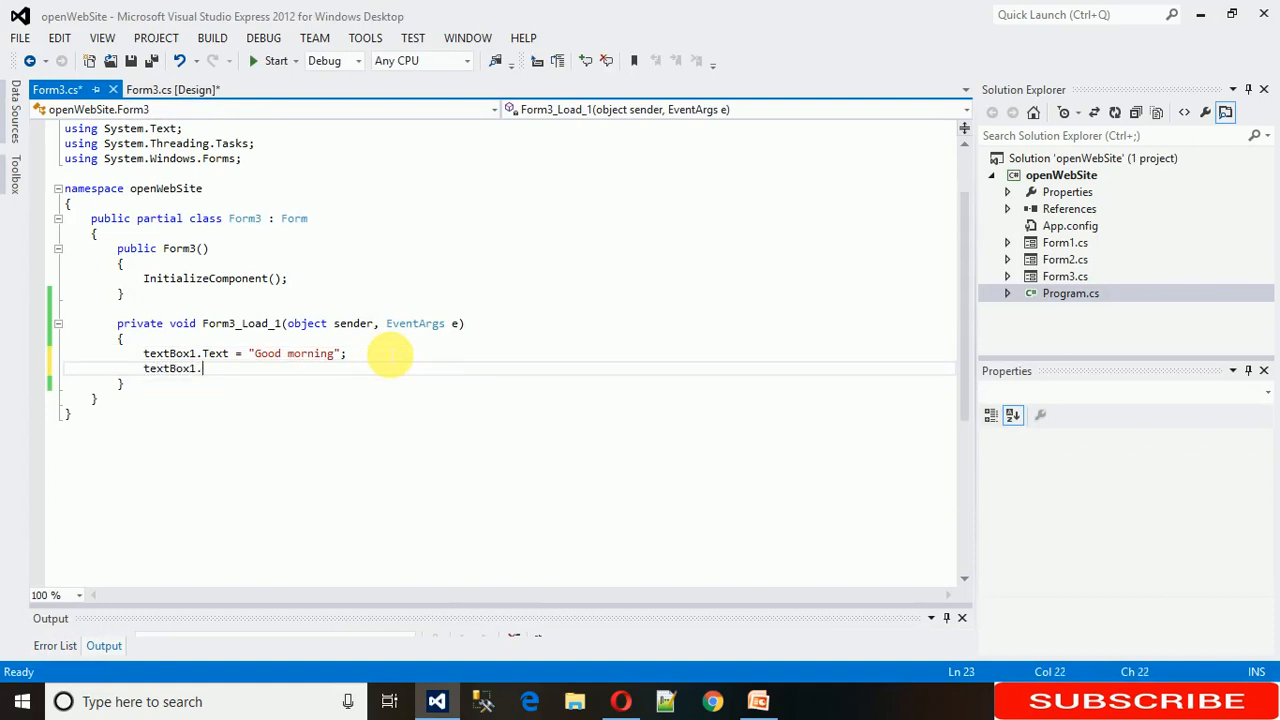
text(ReadOnly =)
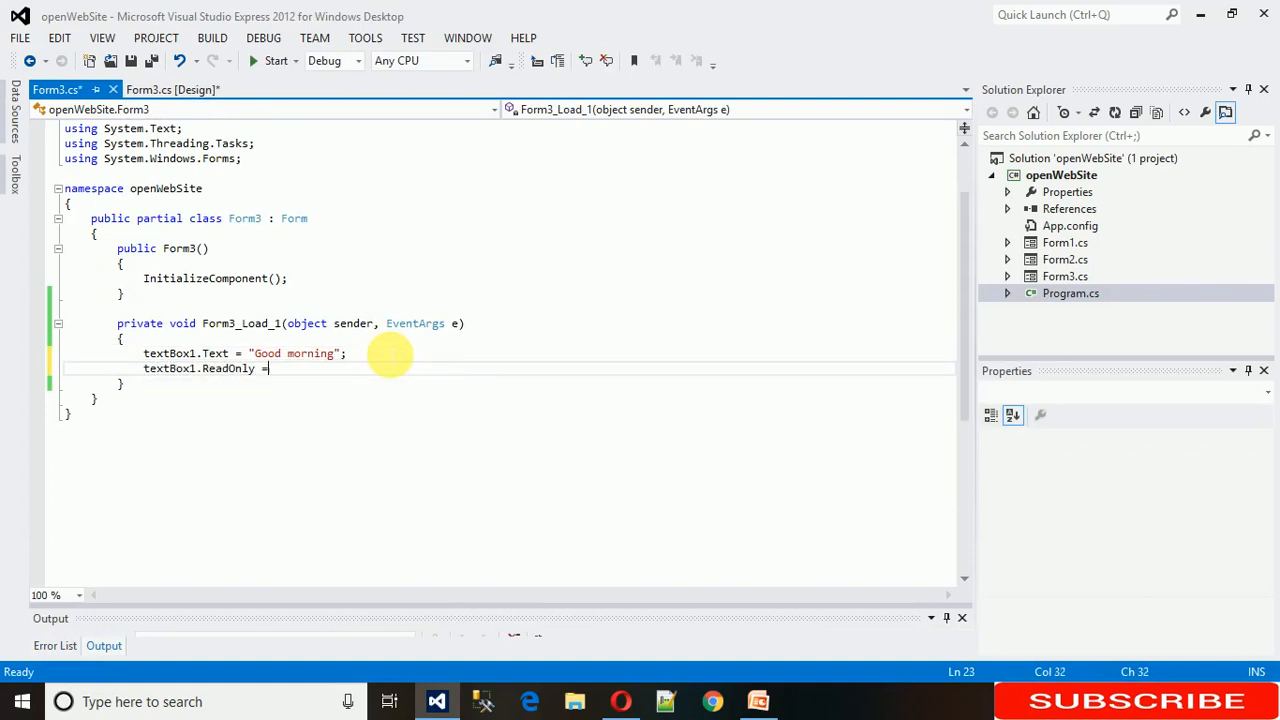
text(true;)
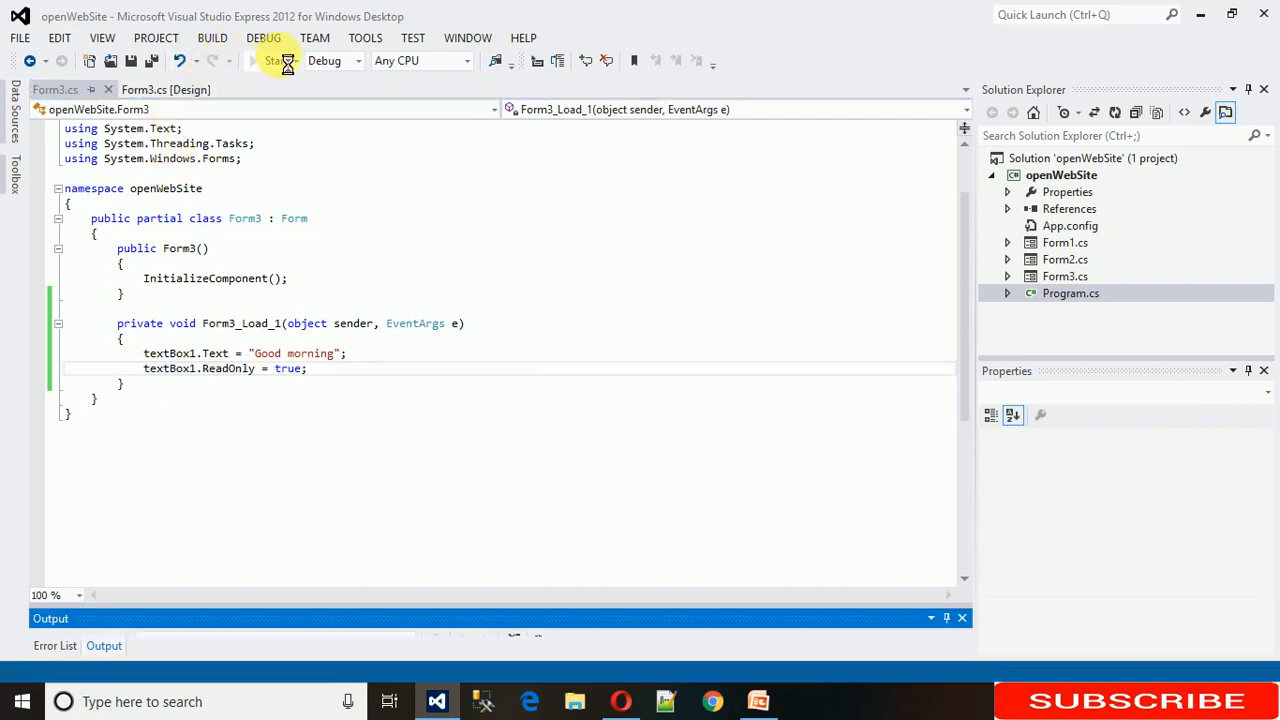
click(268, 60)
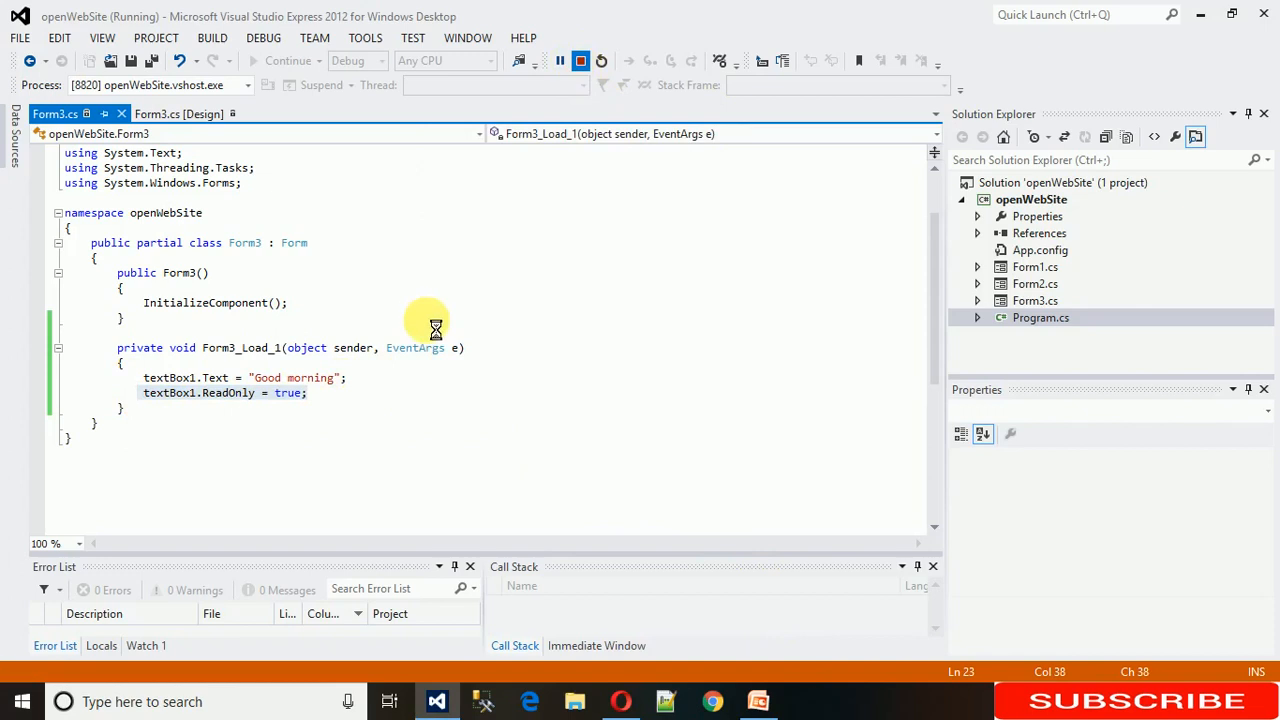
click(580, 60)
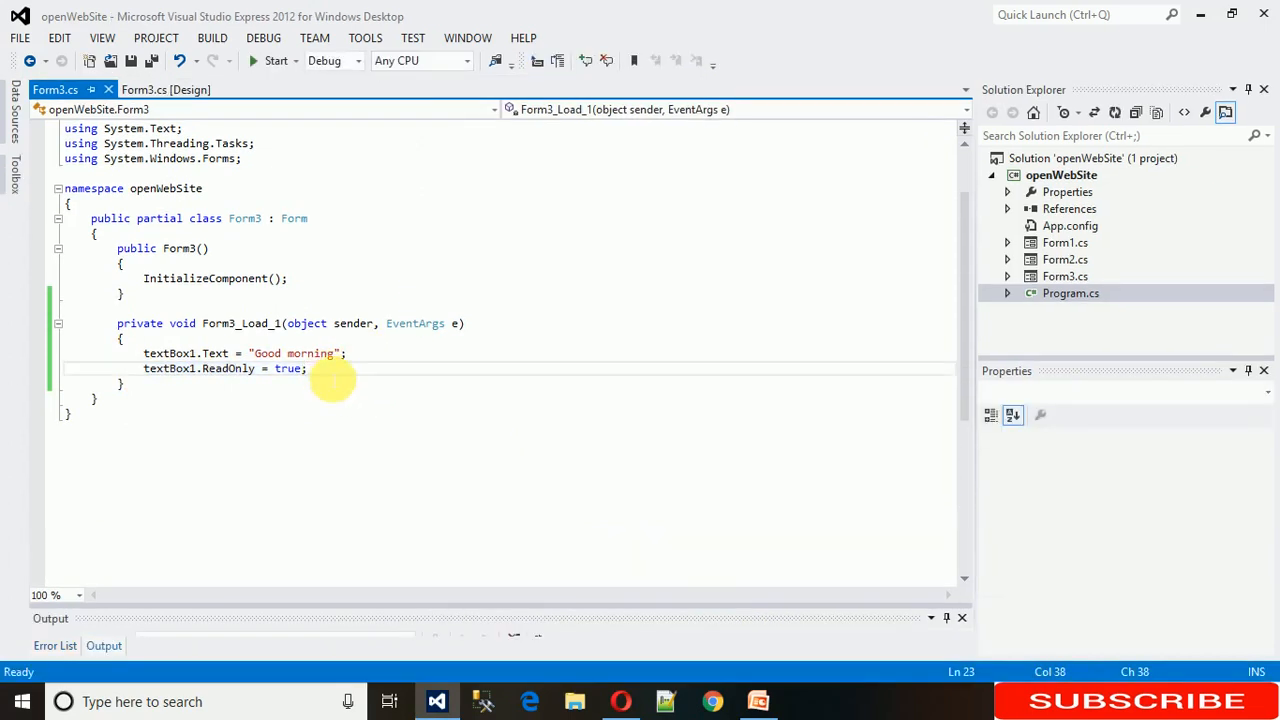
- Add textBox1.Enabled = false; in Form3_Load and start a new build
text(textBox1.)
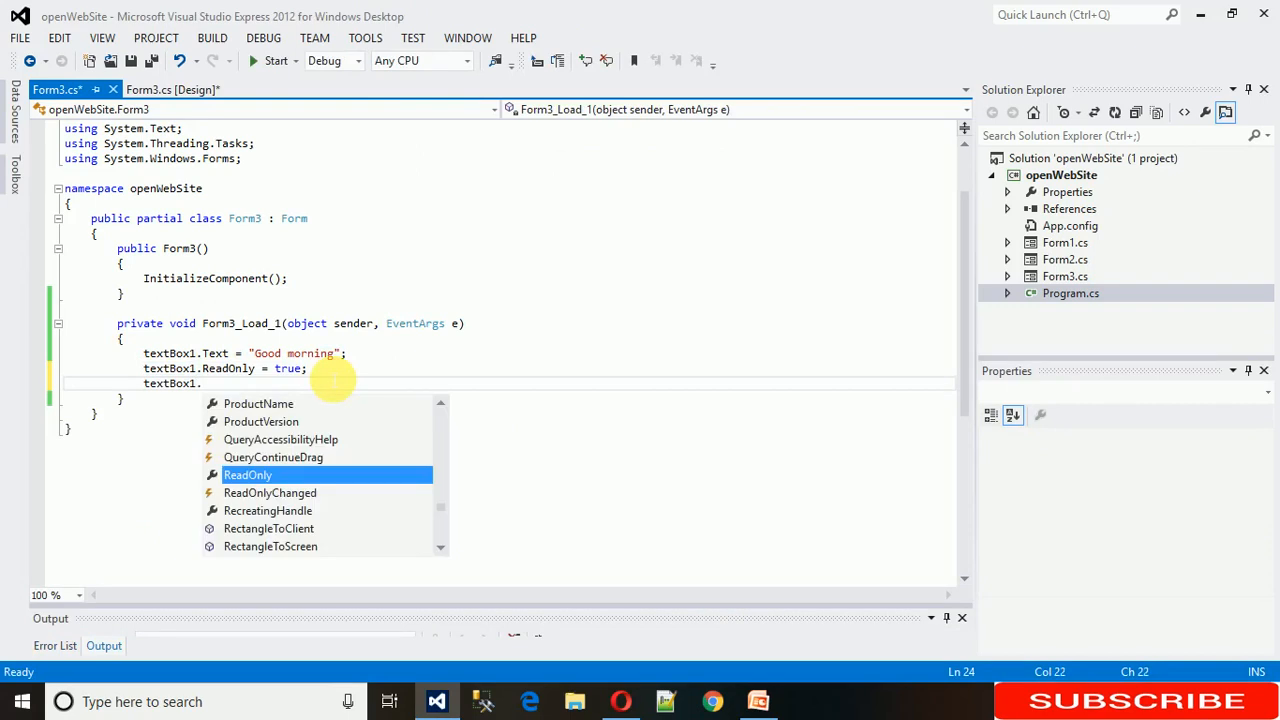
text(Enabled=false;)
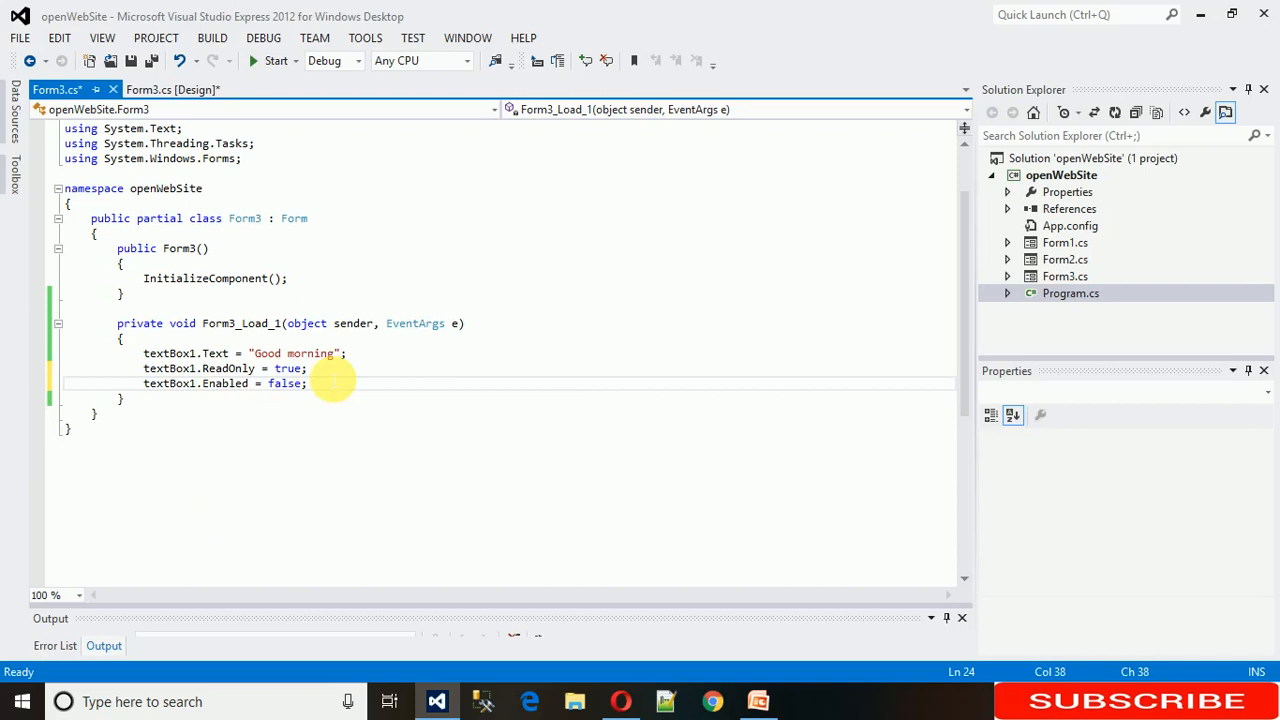
click(276, 60)
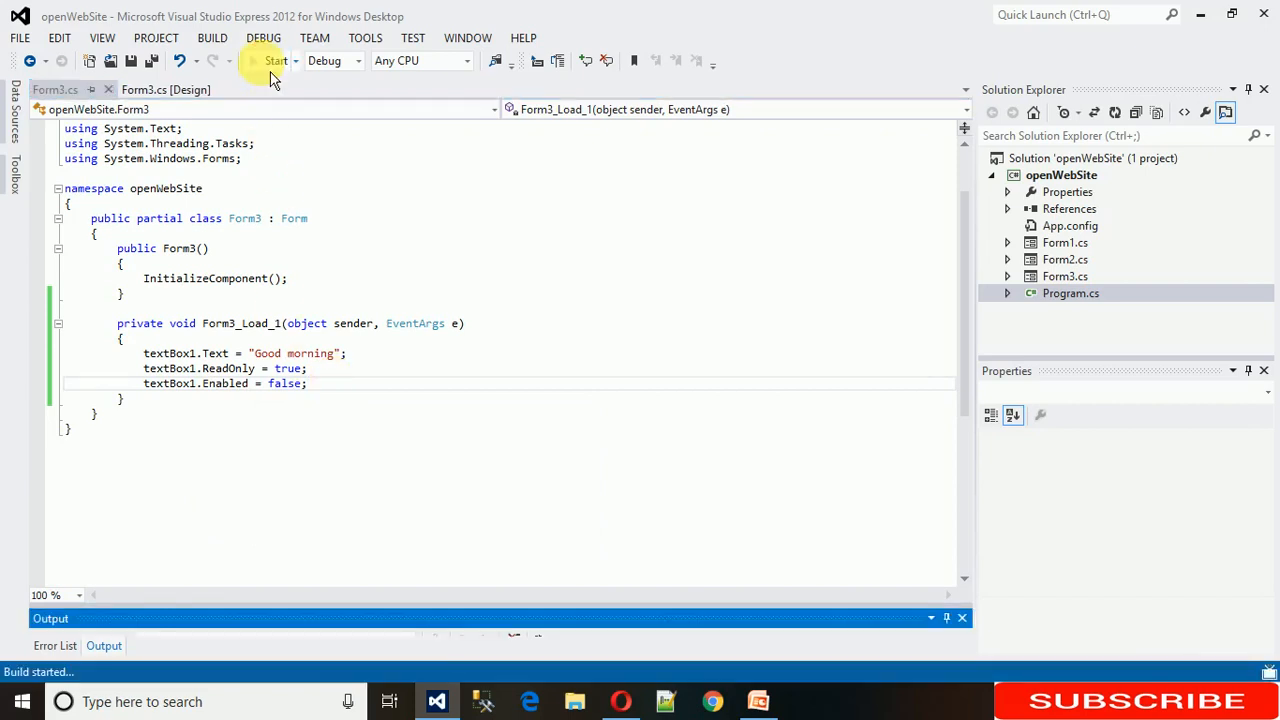
- Run Form3, try editing the disabled Good morning text box, and move the window right
click(276, 60)
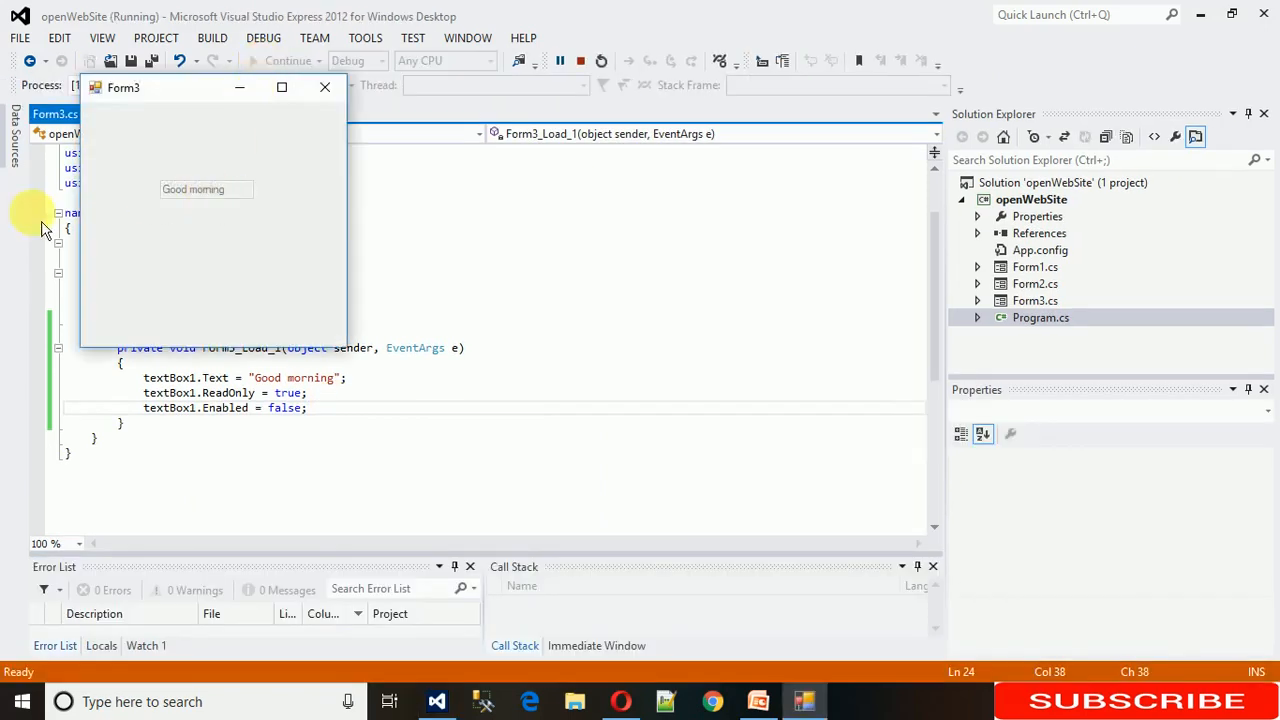
click(192, 188)
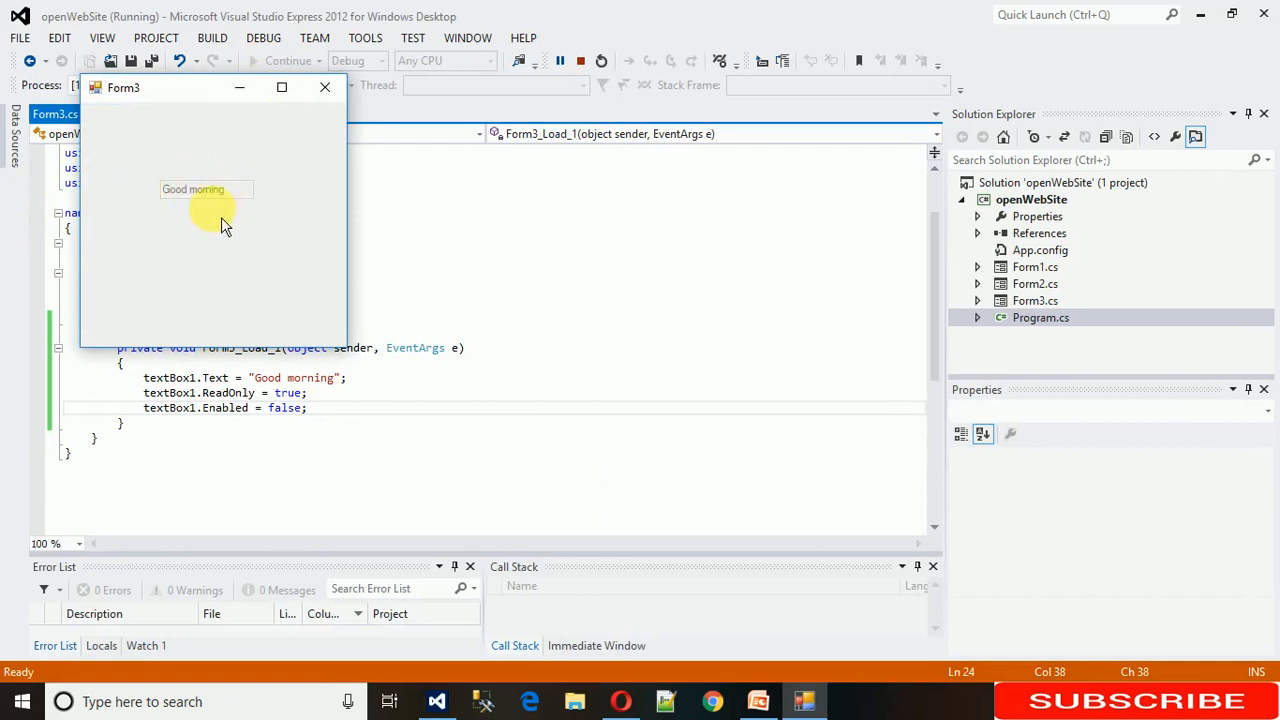
drag(210, 88, 280, 104)
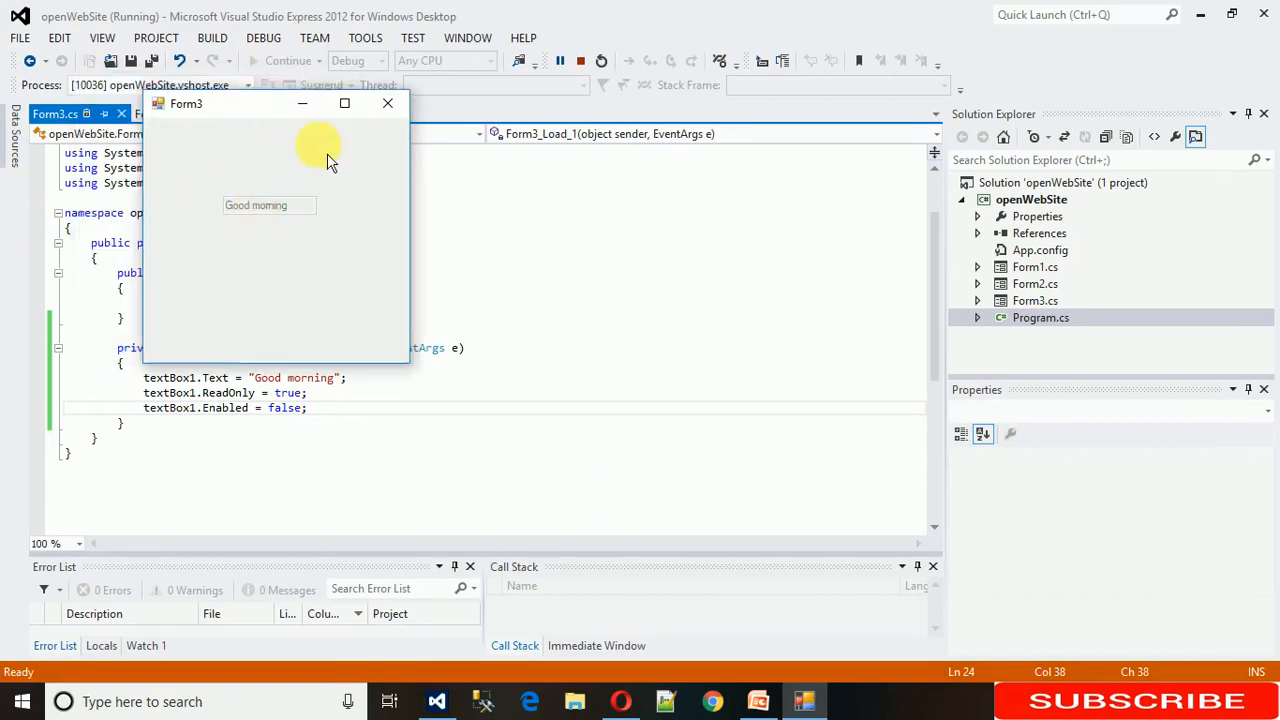